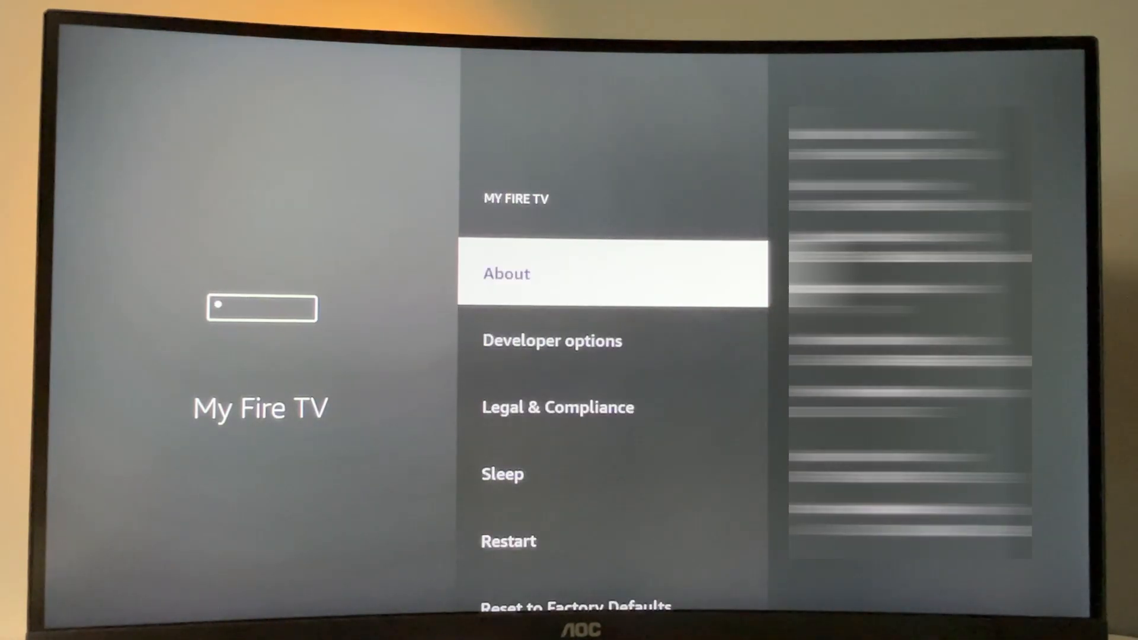
Review the Install Unknown Apps toggles, confirming Aptoide TV is allowed.
scroll(down, 3)
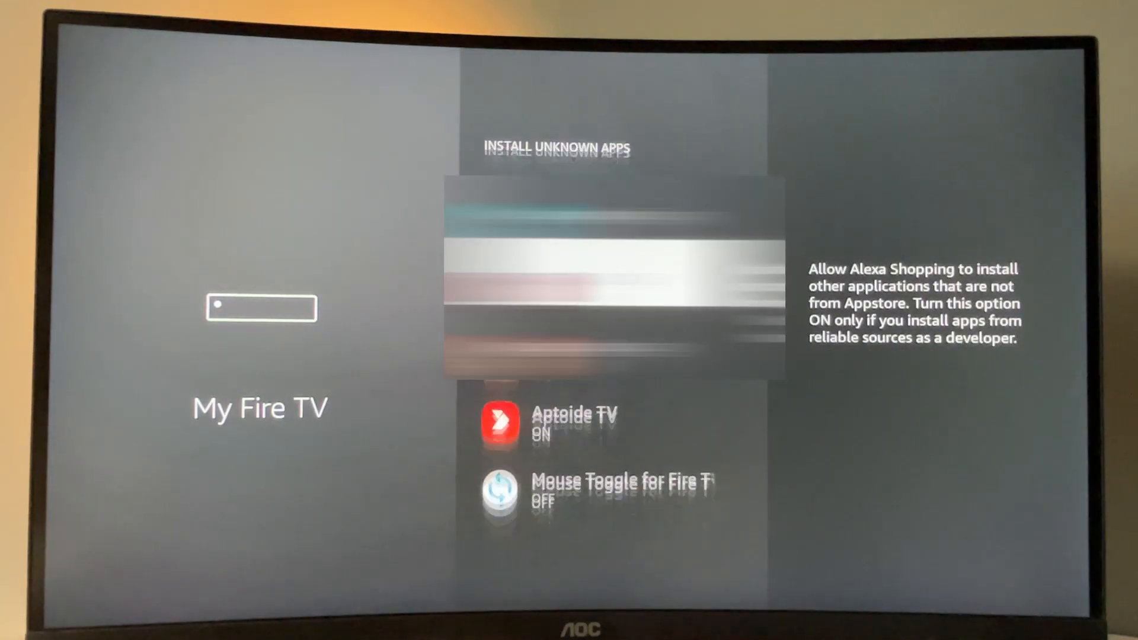
scroll(up, 3)
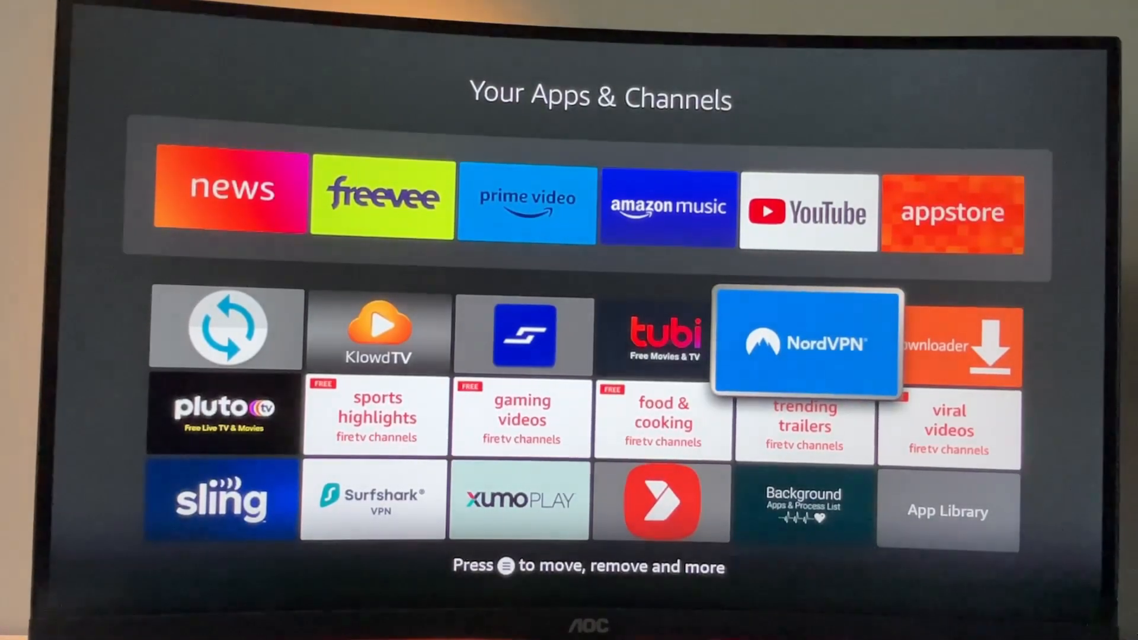
Launch NordVPN and browse All Countries from Albania to Finland without connecting.
click(806, 343)
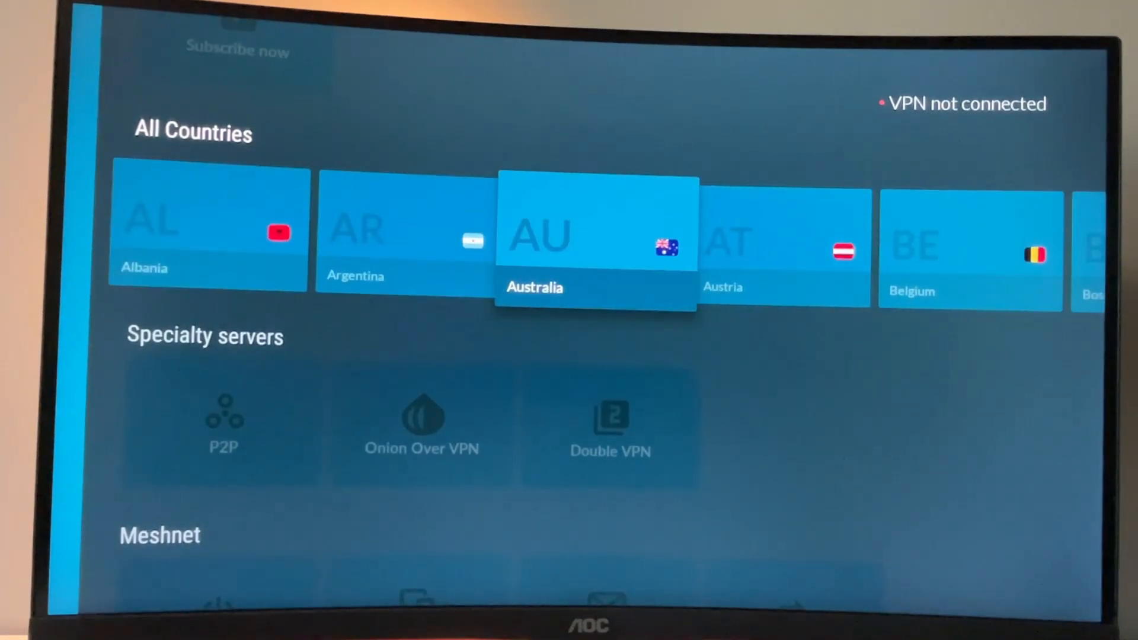
scroll(right, 3)
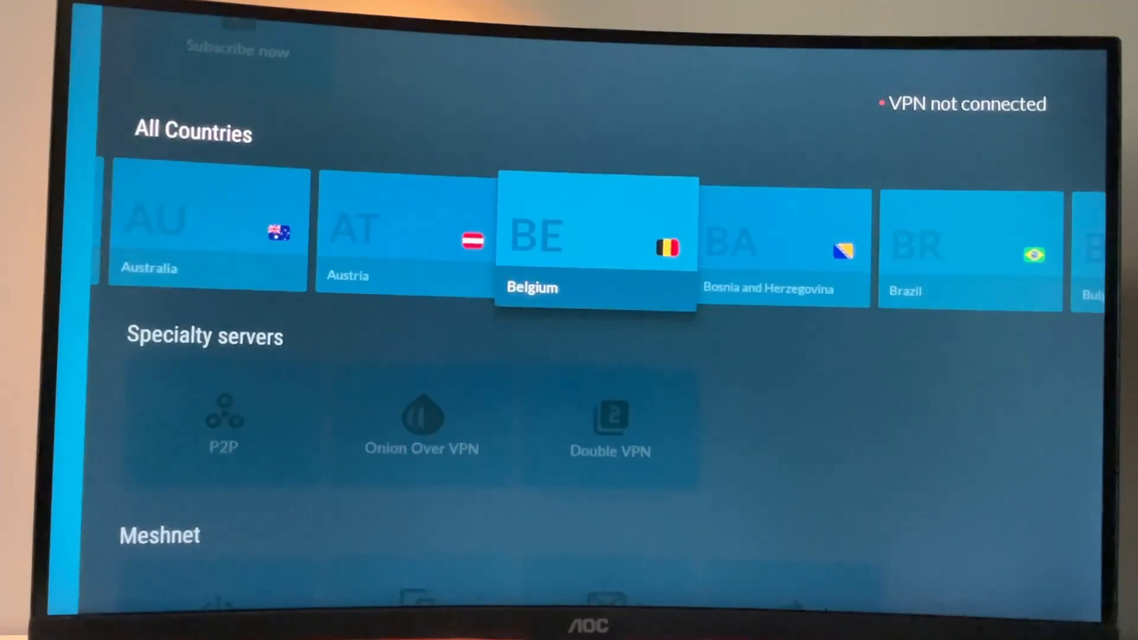
scroll(right, 3)
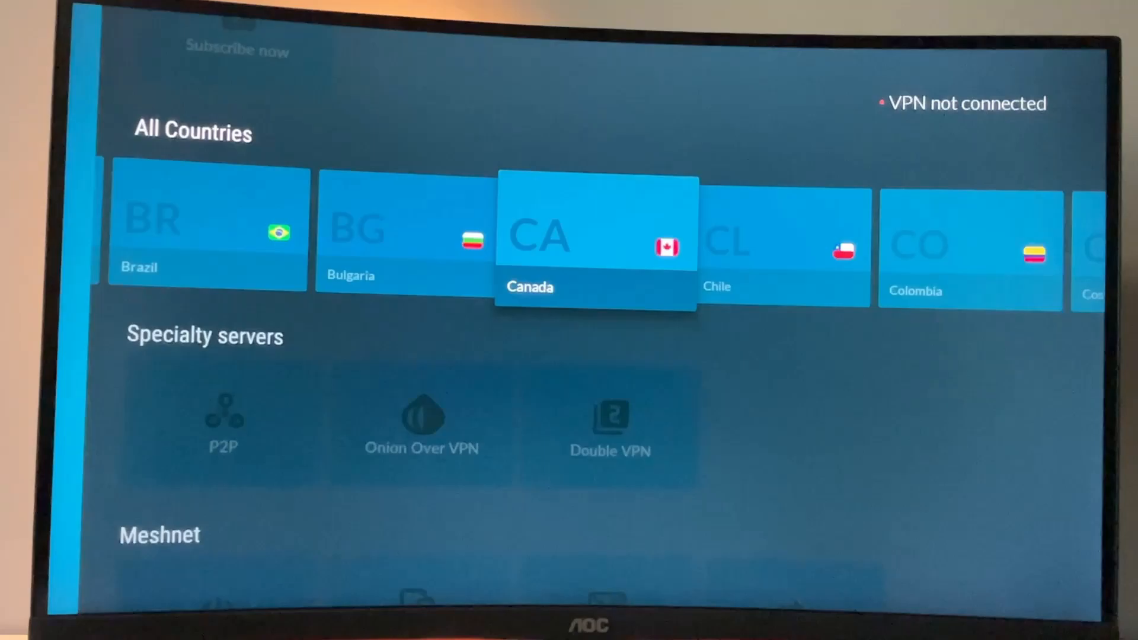
scroll(right, 3)
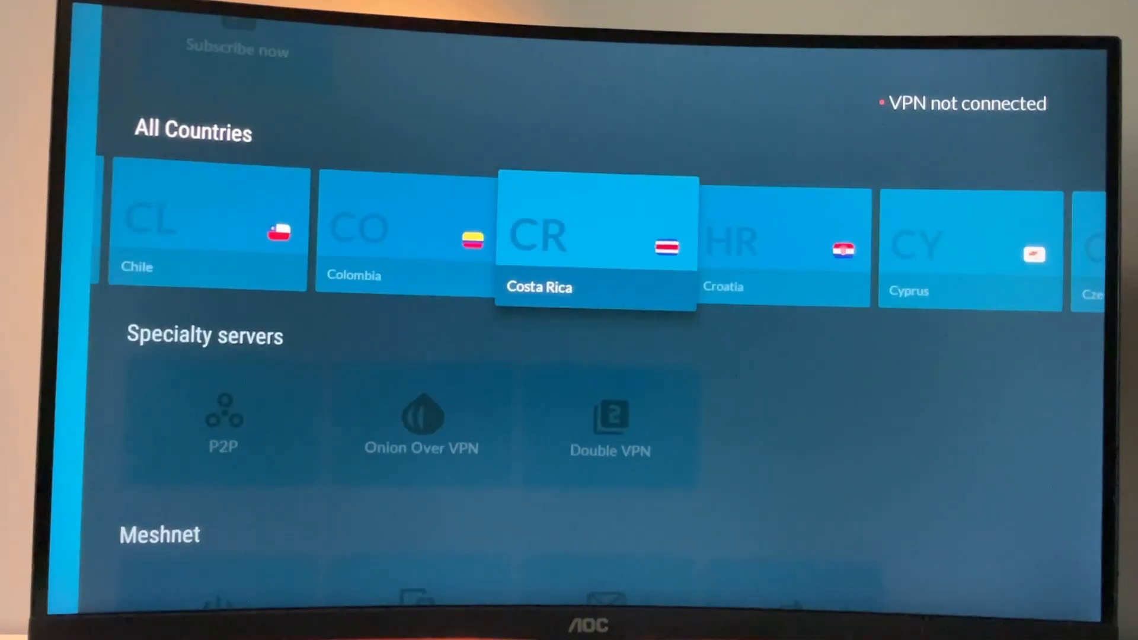
scroll(right, 3)
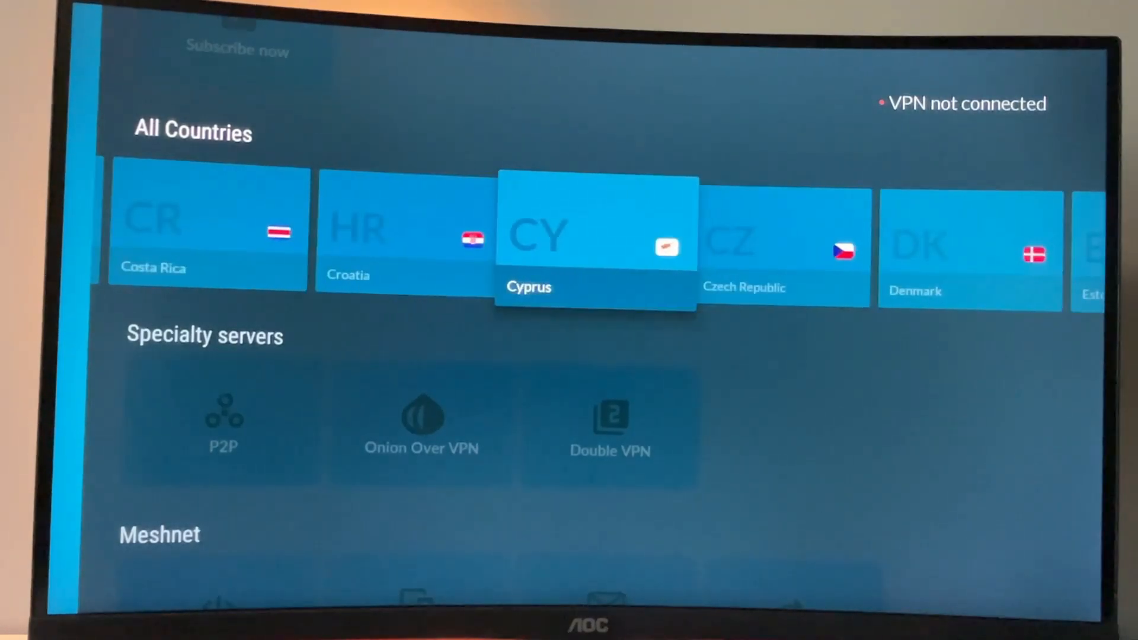
scroll(right, 3)
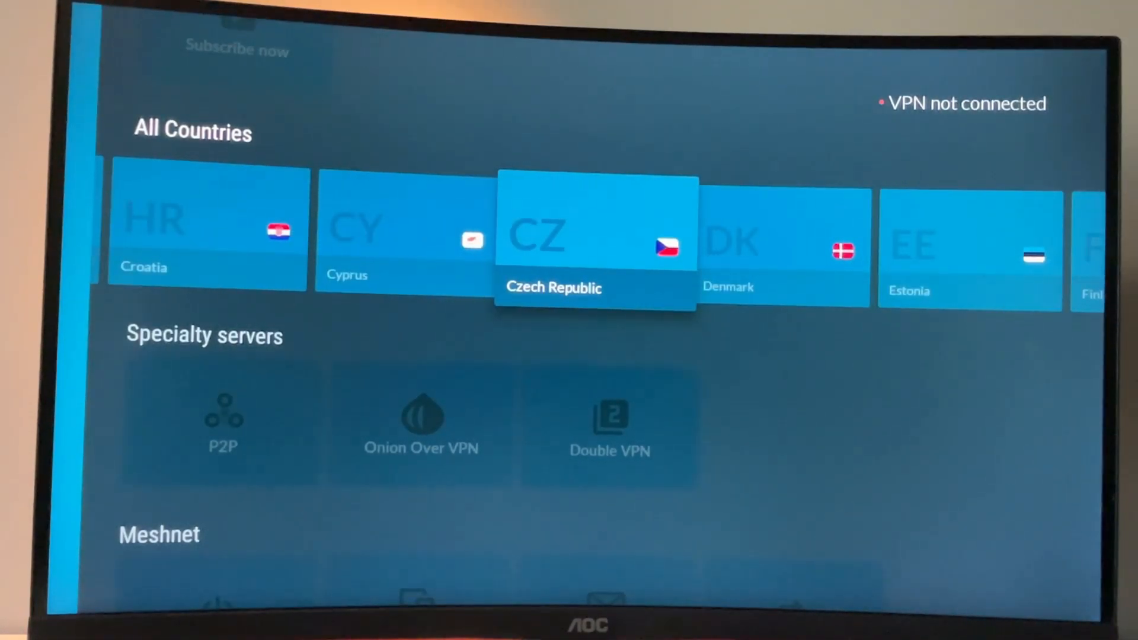
scroll(right, 3)
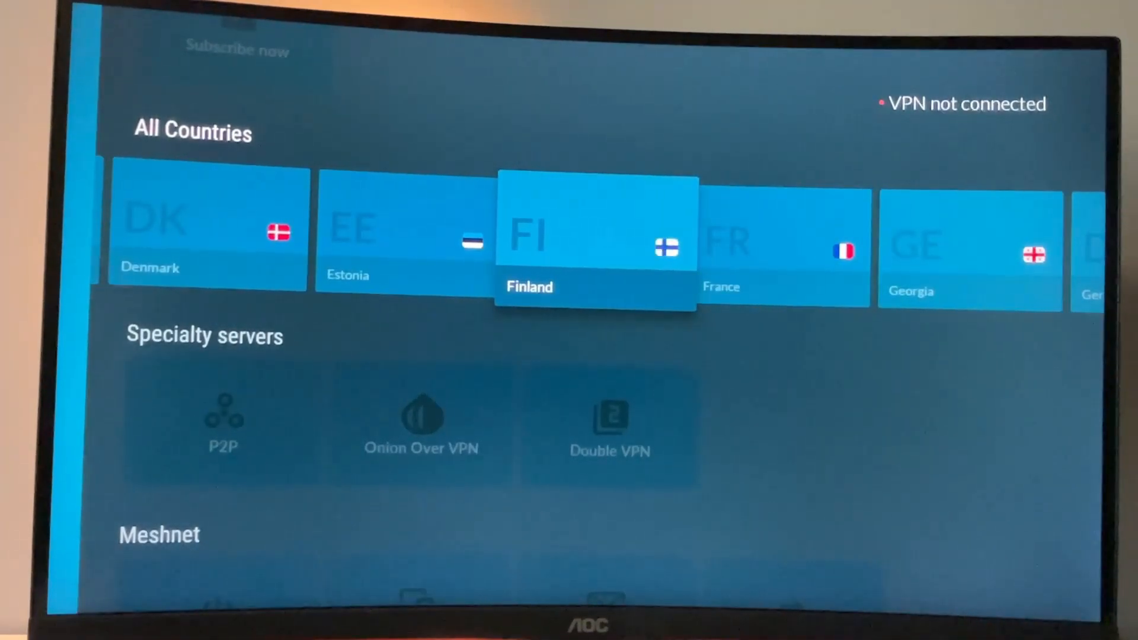